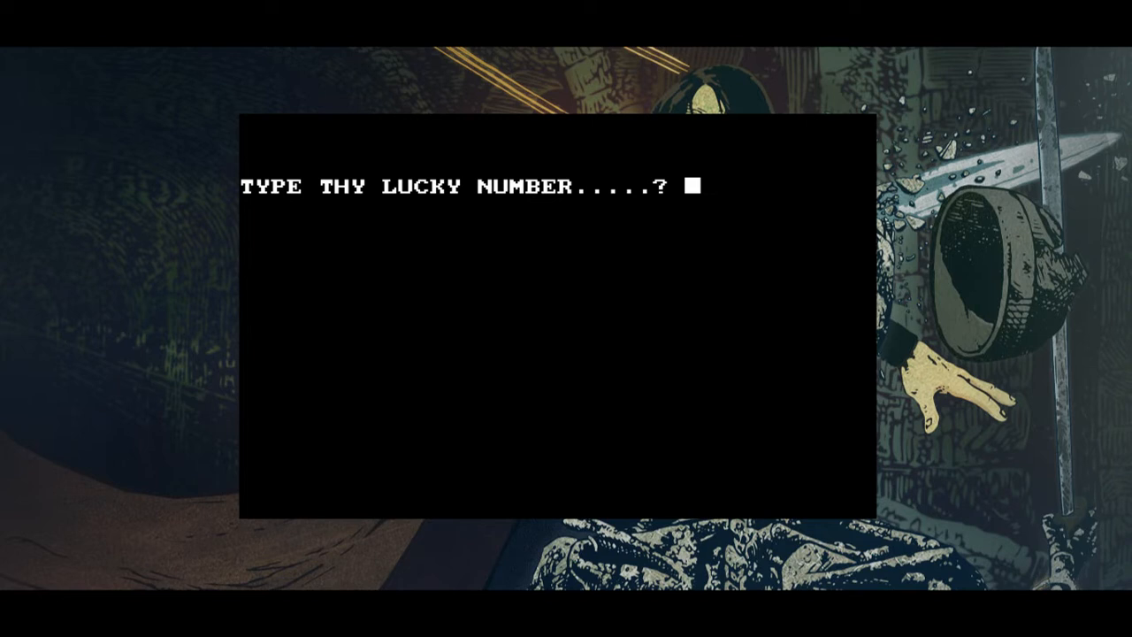
Enter lucky number 69 and start entering 5 as the level of play
type("6")
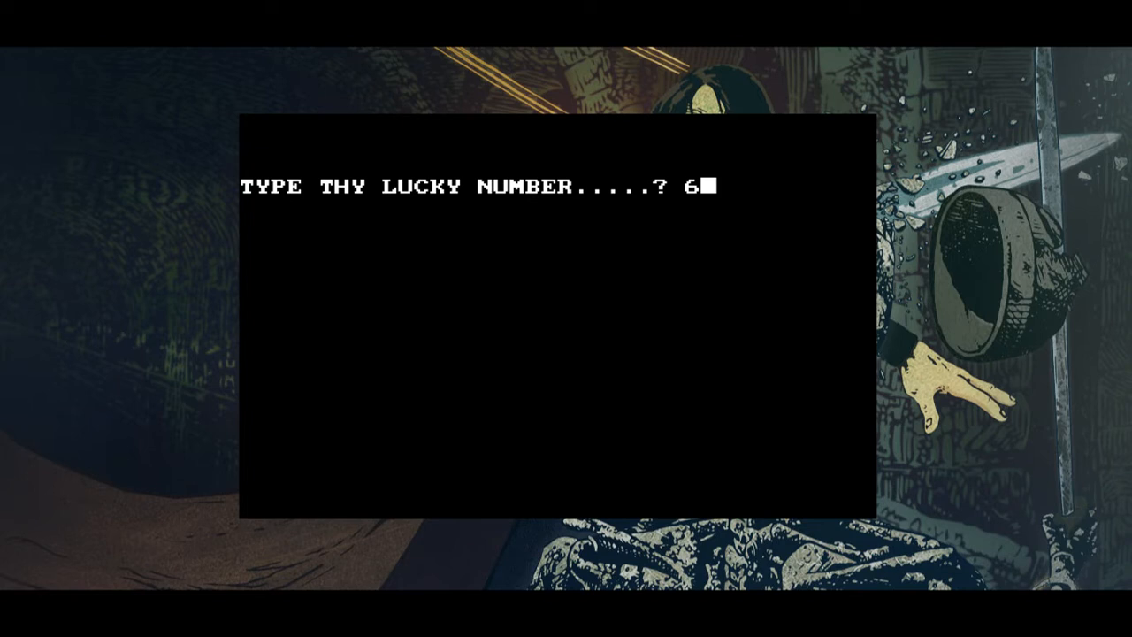
type("9")
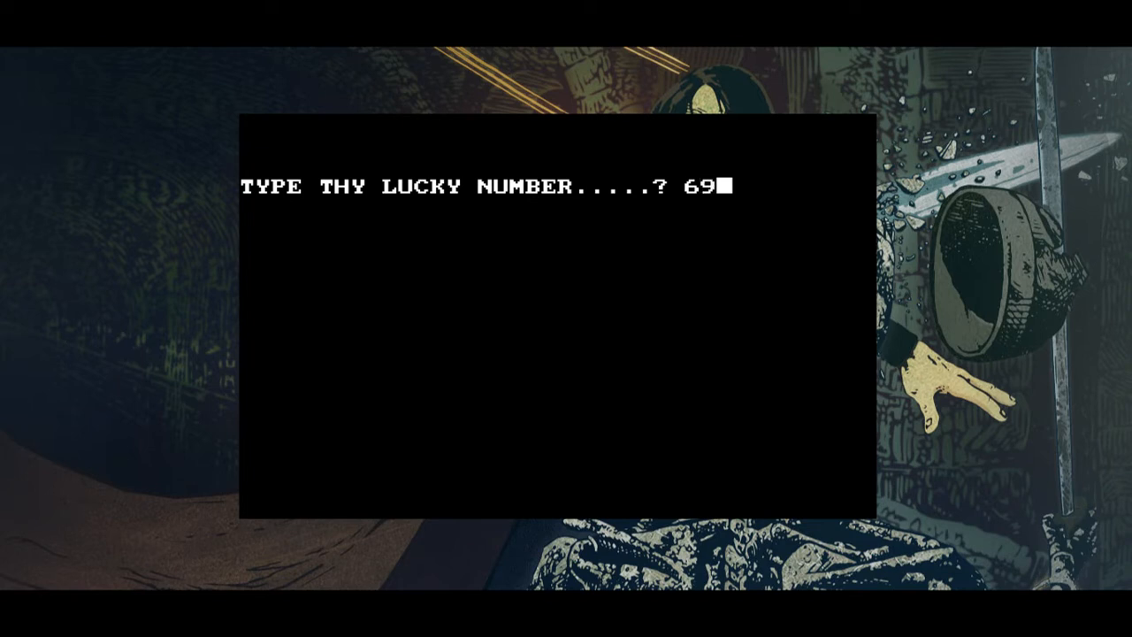
key("enter")
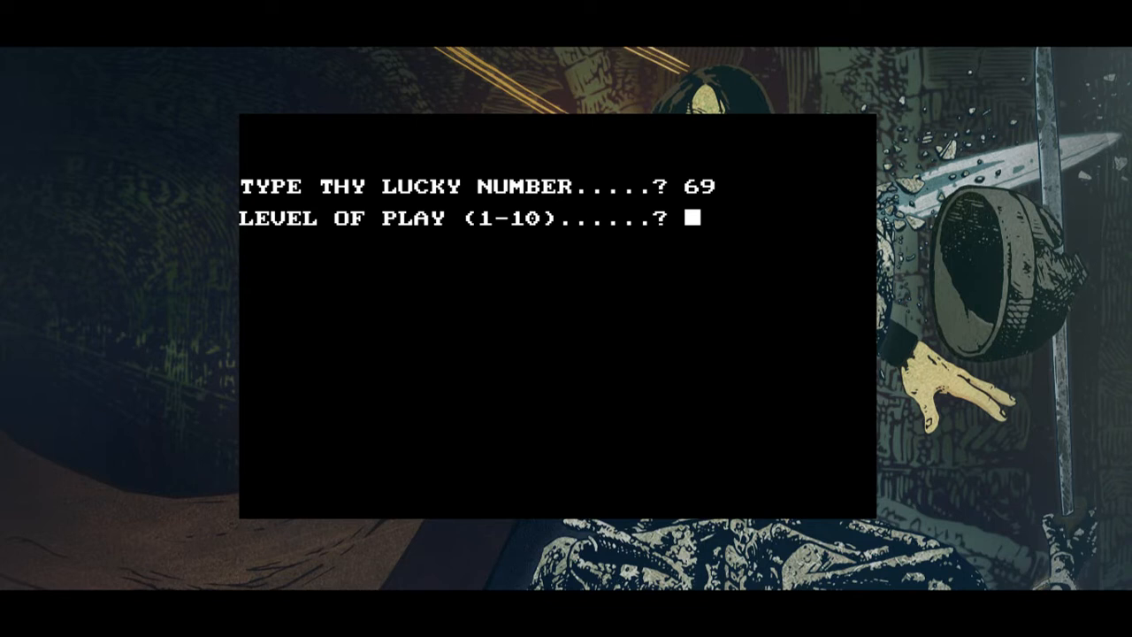
type("5")
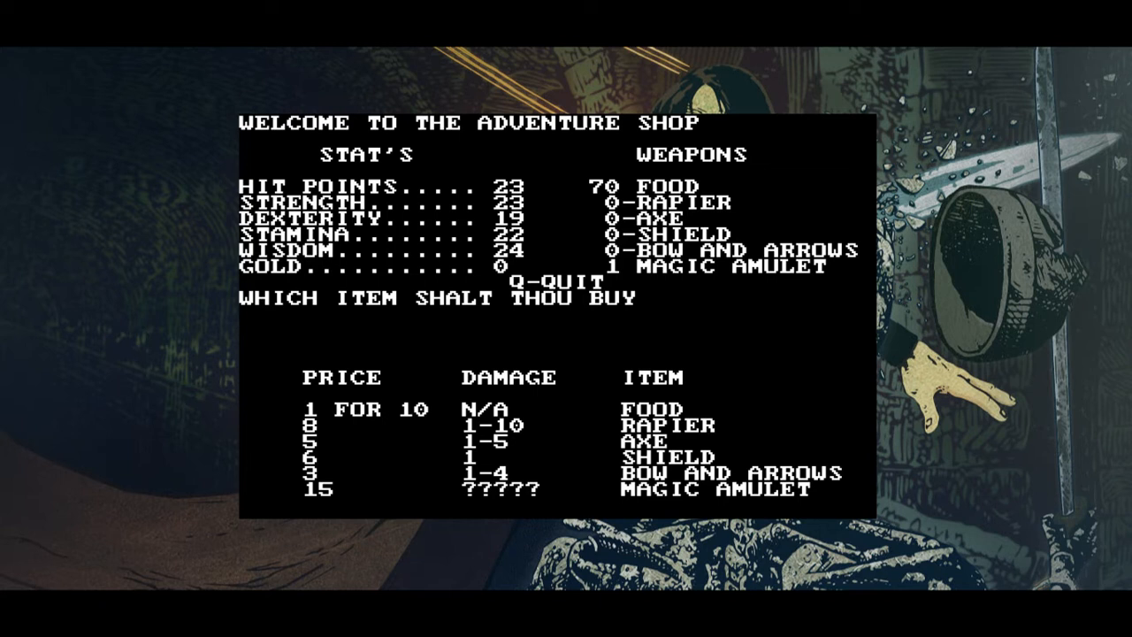
Leave the Adventure Shop with Q and head out onto the overworld map
key("q")
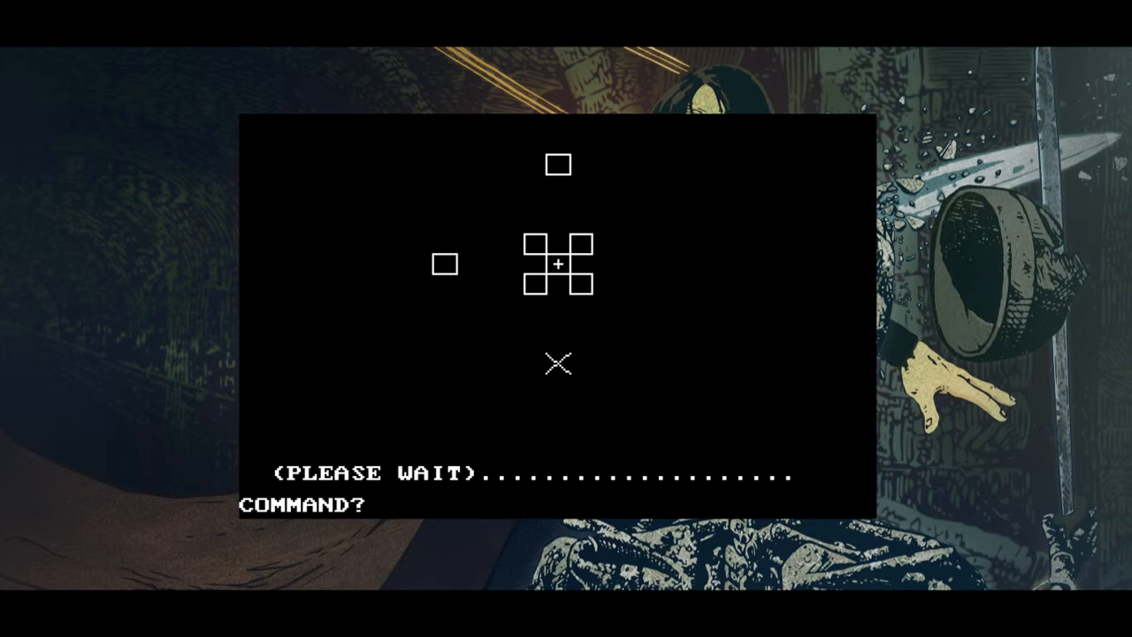
Travel NORTH on the overworld toward the dungeon entrance
type("NORTH")
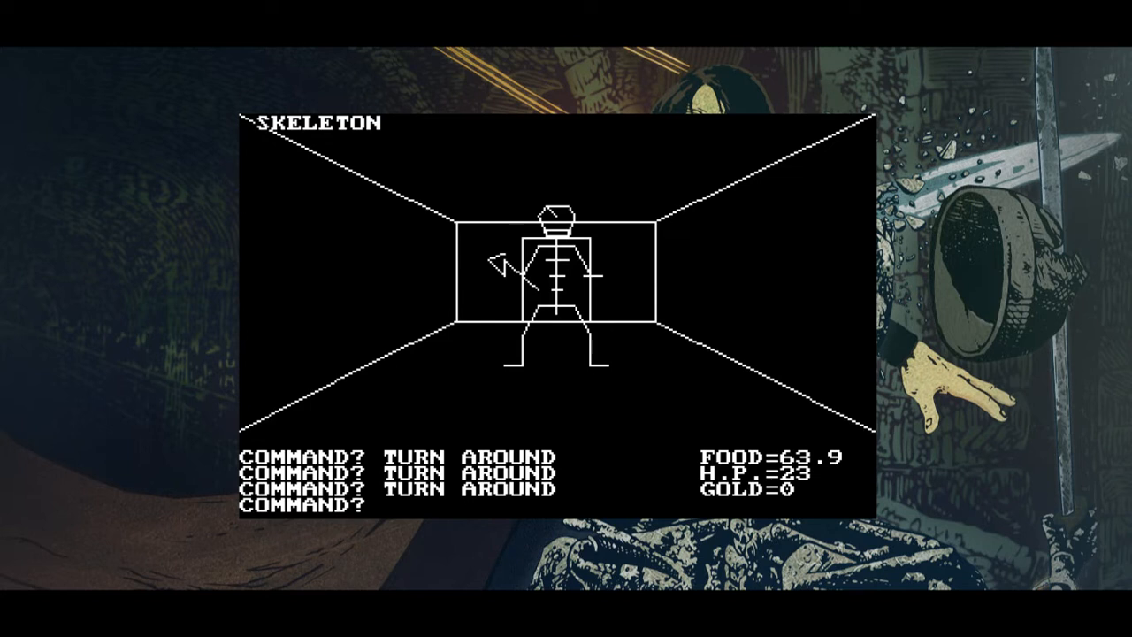
ATTACK the skeleton blocking the dungeon corridor
type("ATTACK")
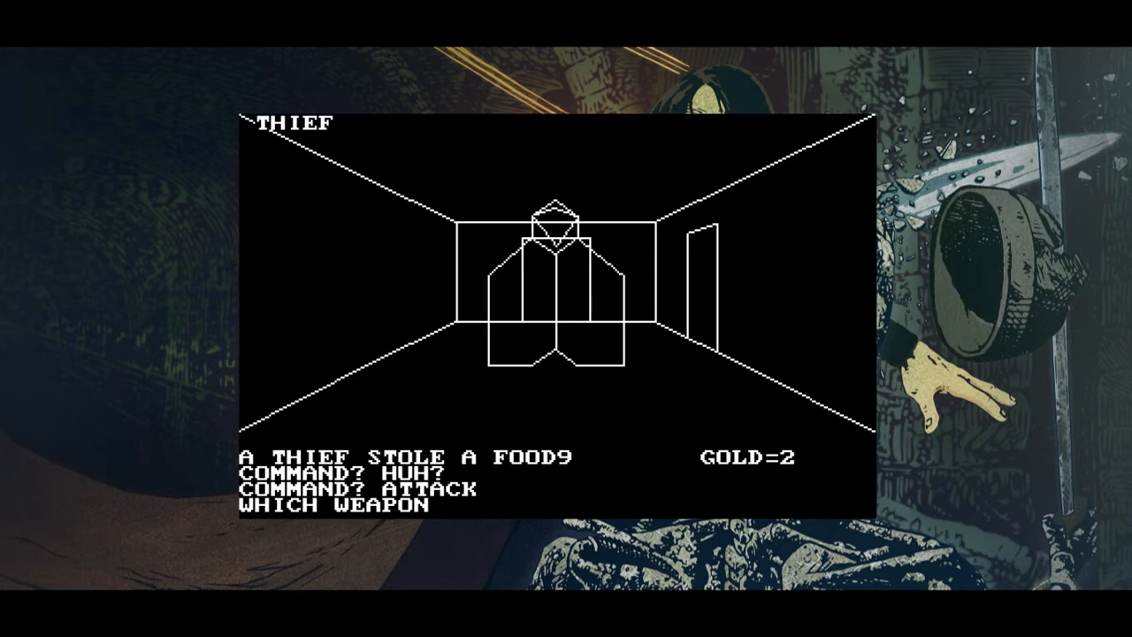
Fight the thief with bare HANDS, then move FORWARD down the corridor
type("HANDS")
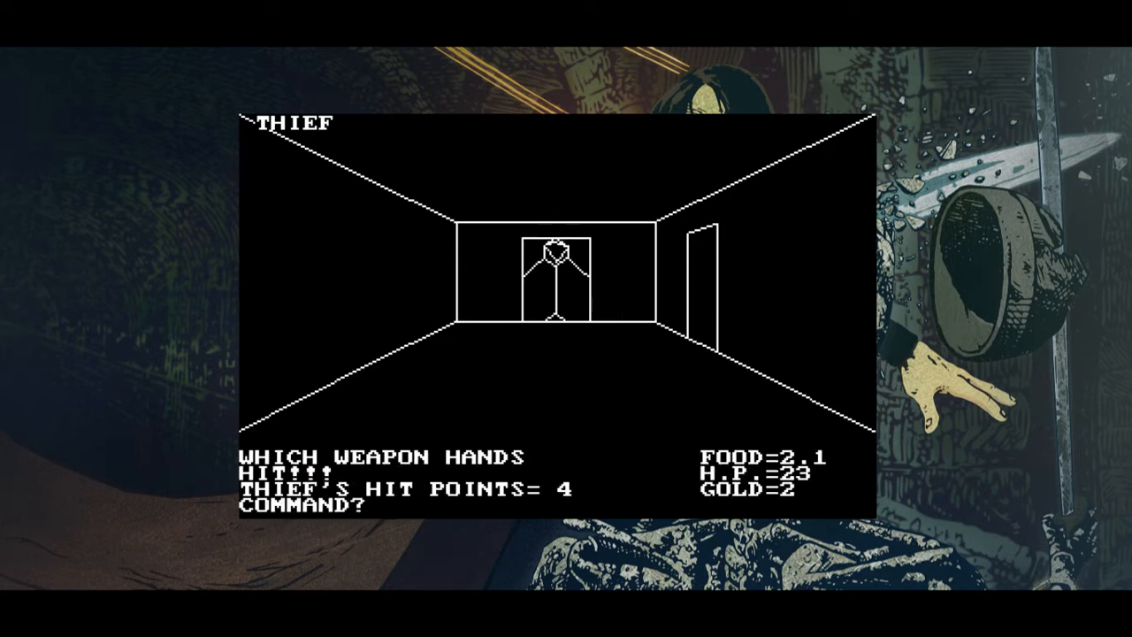
type("FORWARD")
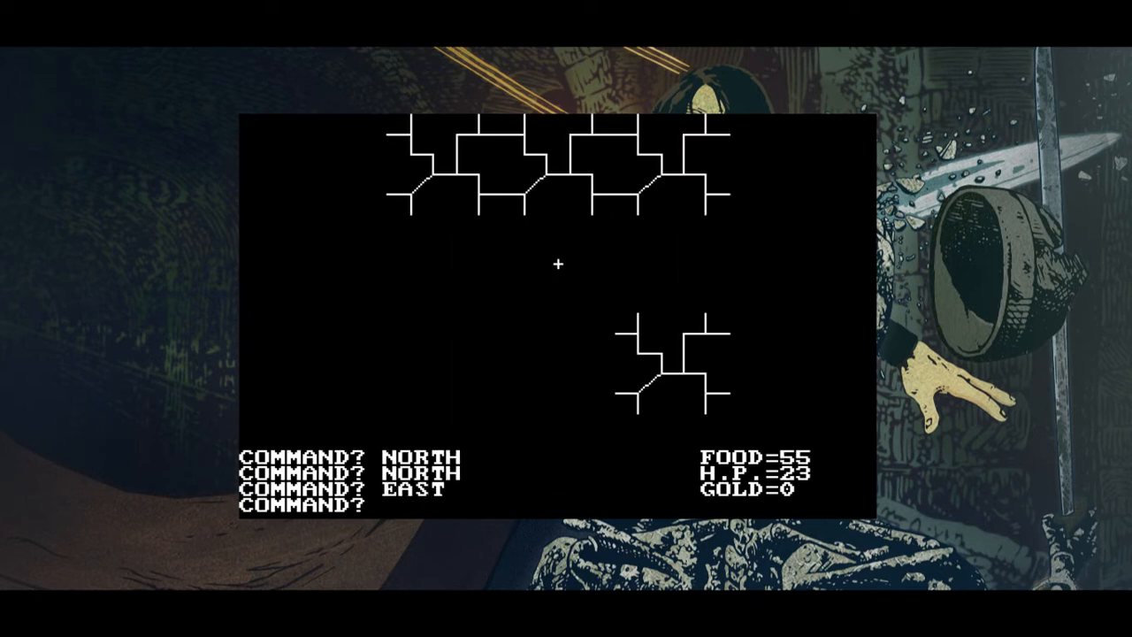
Travel EAST on the overland map toward the mountains
type("EAST")
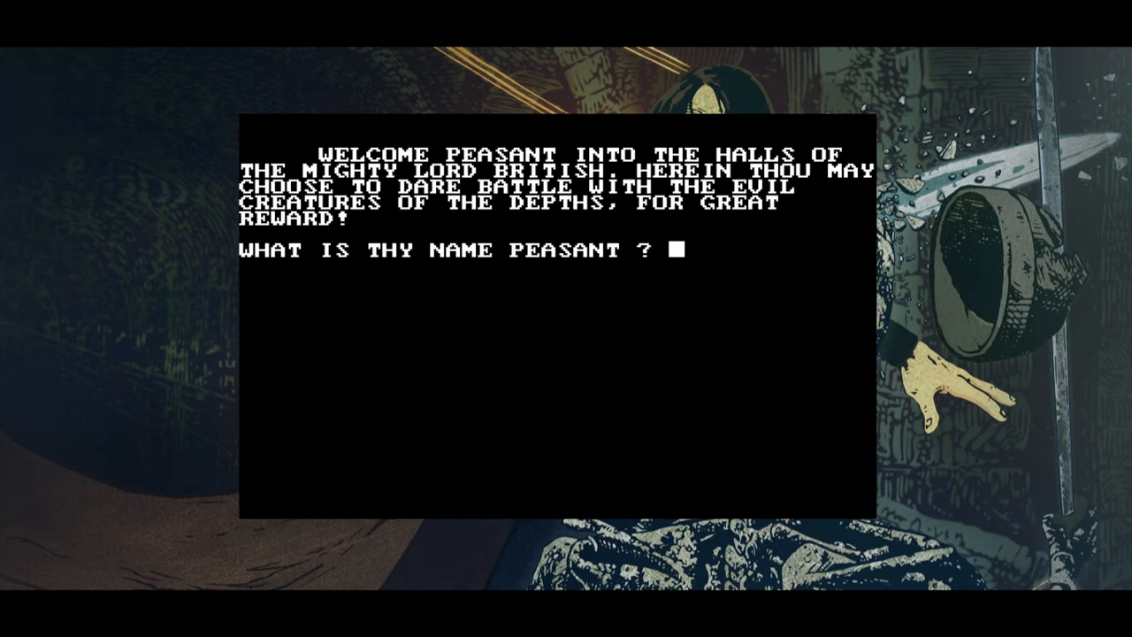
Name the character 'Ba' and continue past Lord British's mimic quest message
type("Baldrick")
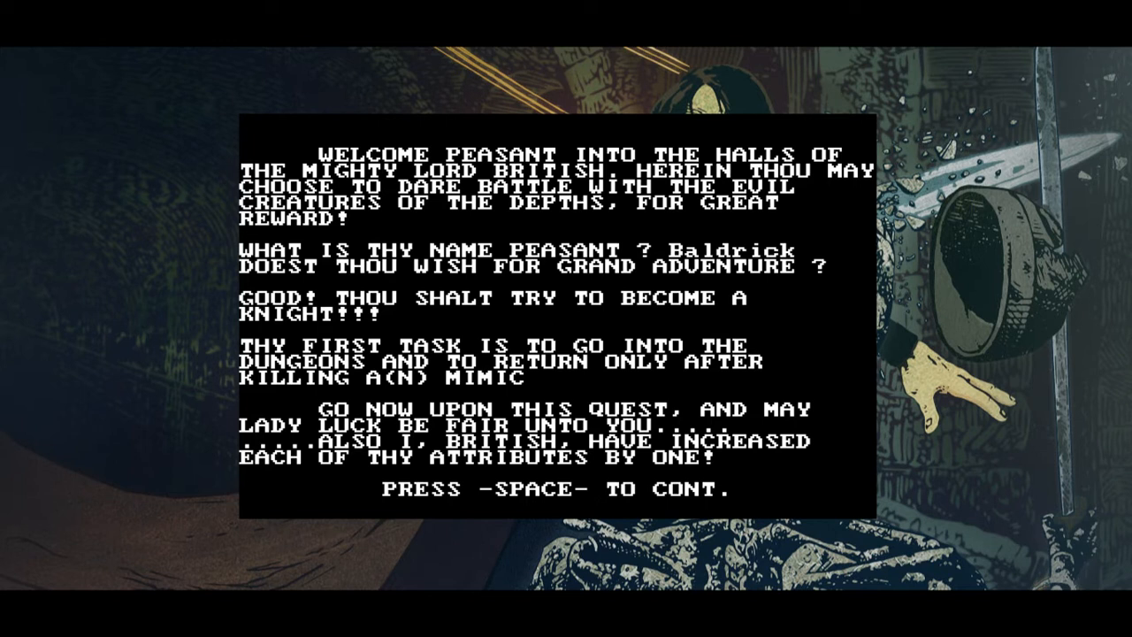
key("space")
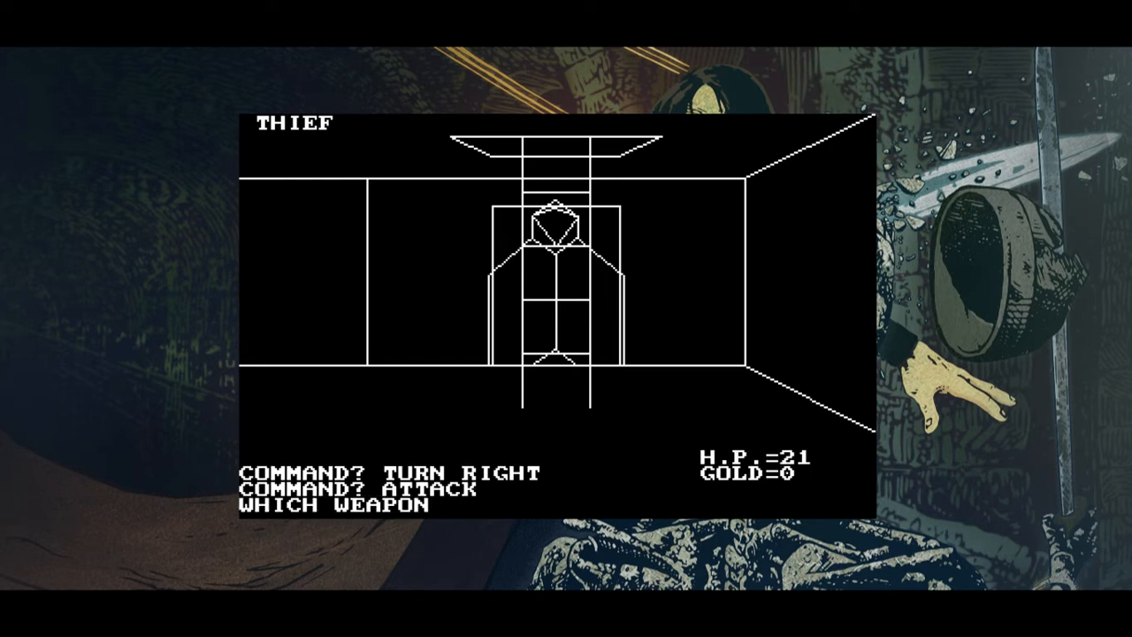
Attack the giant rat with the RAPIER repeatedly until it dies, collecting its gold and bow
type("RAPIER")
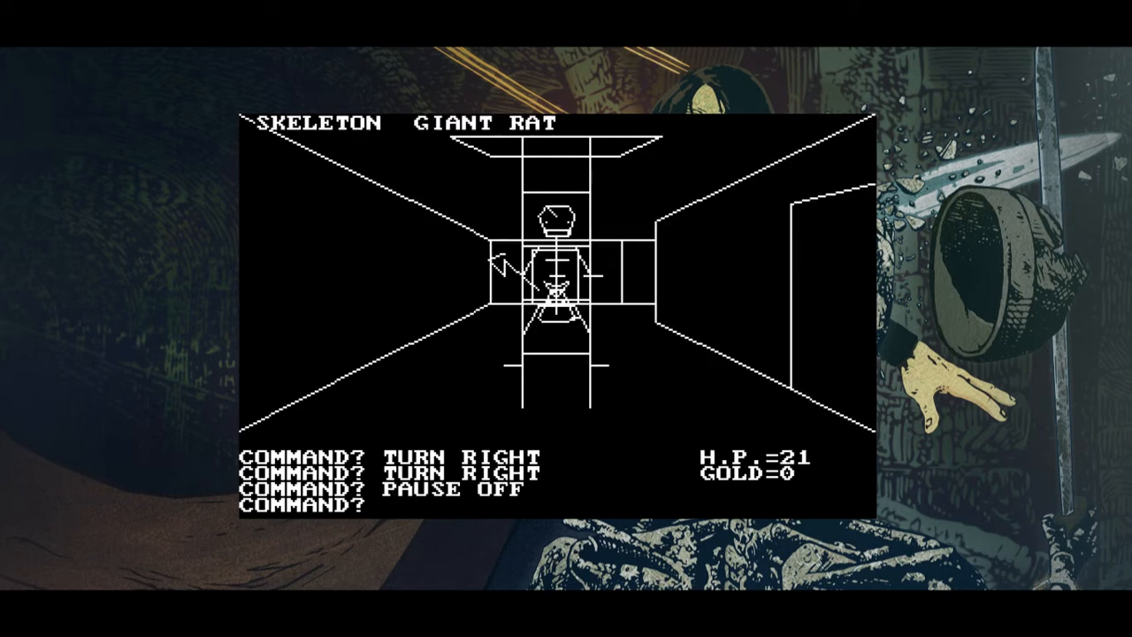
type("ATTACK")
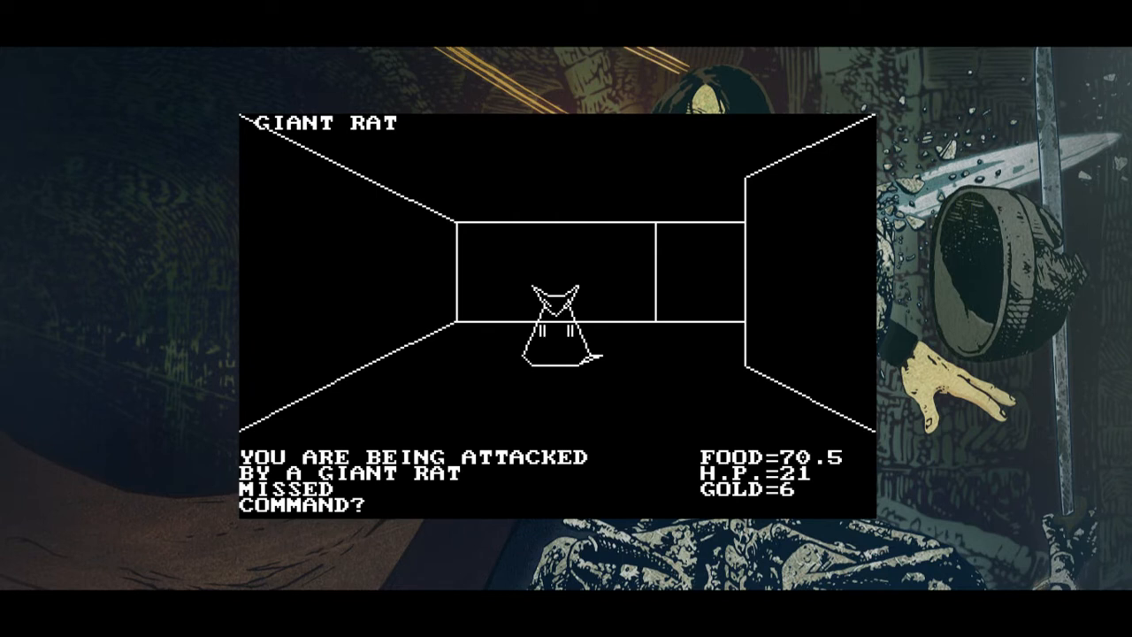
type("ATTACK")
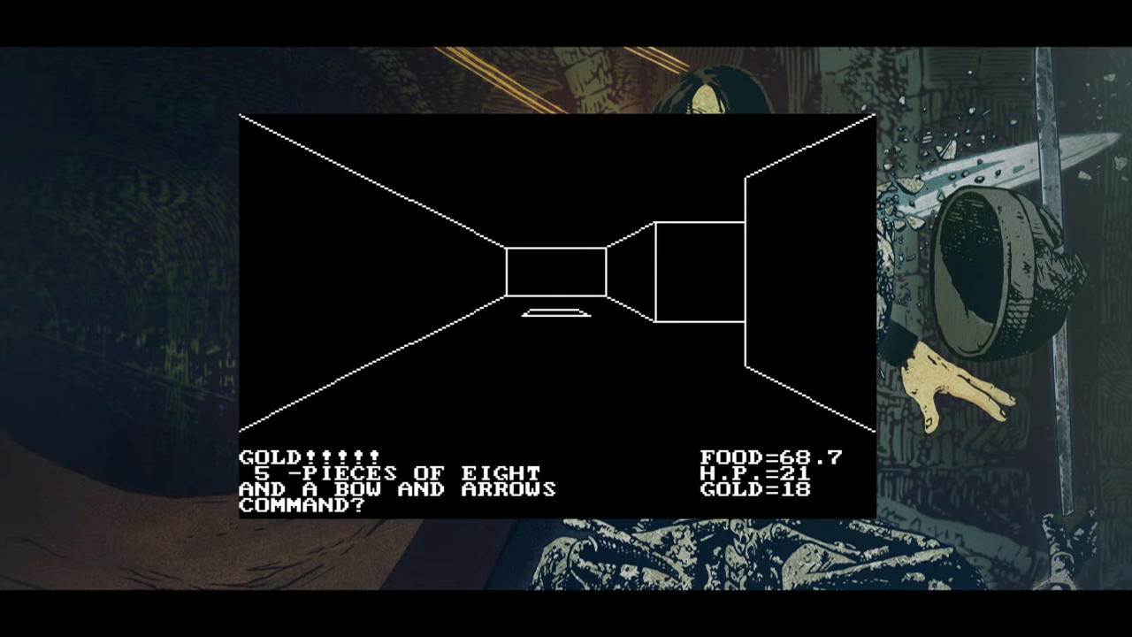
Advance FORWARD twice through the corridor to engage and pass the viper
type("FORWARD")
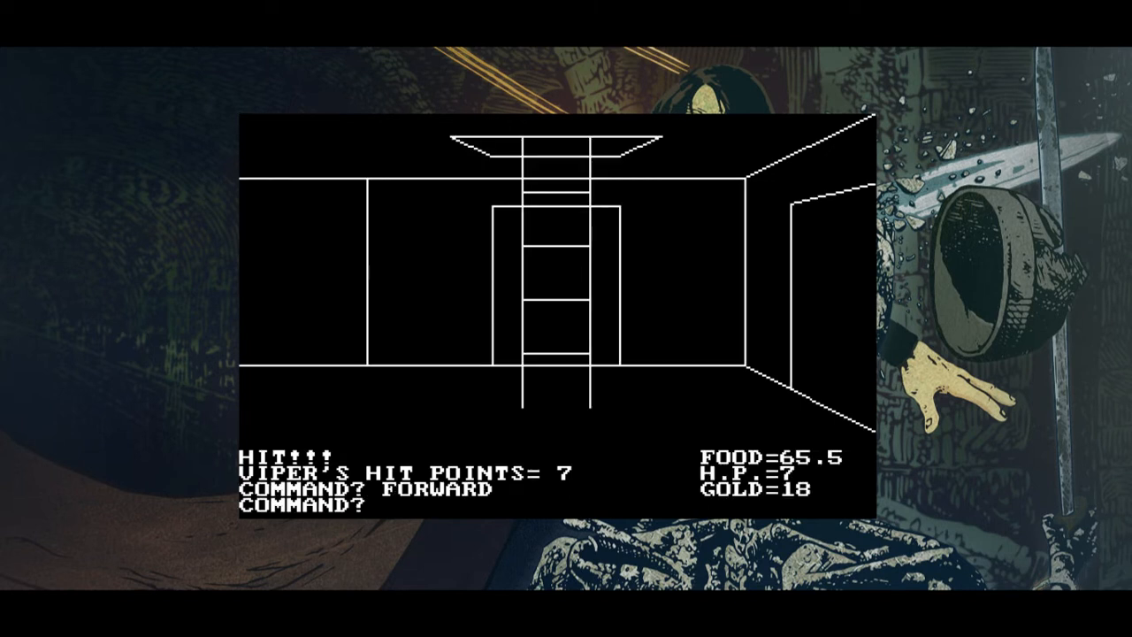
type("FORWARD")
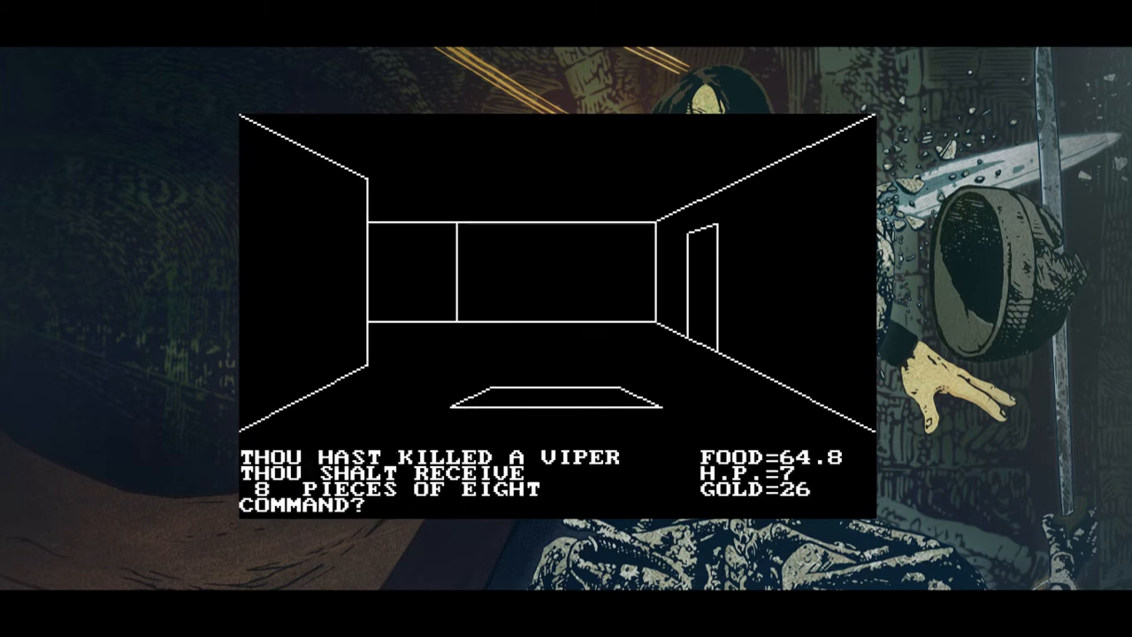
Turn right and walk forward through the corridors past the chest to the ladder, then turn around
type("TURN RIGHT")
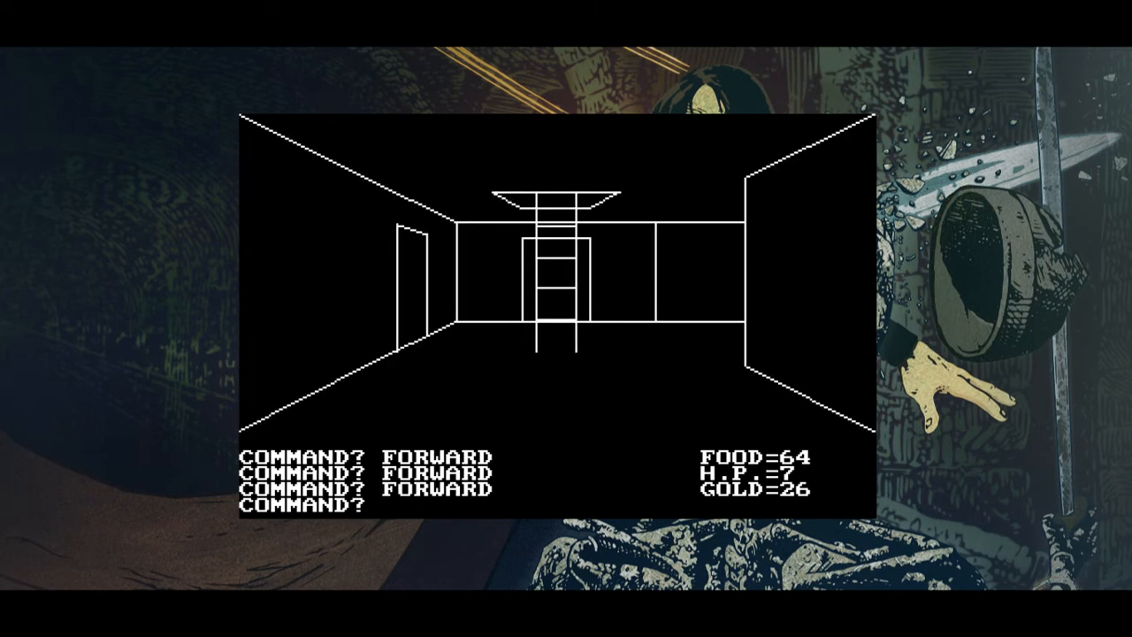
type("FORWARD")
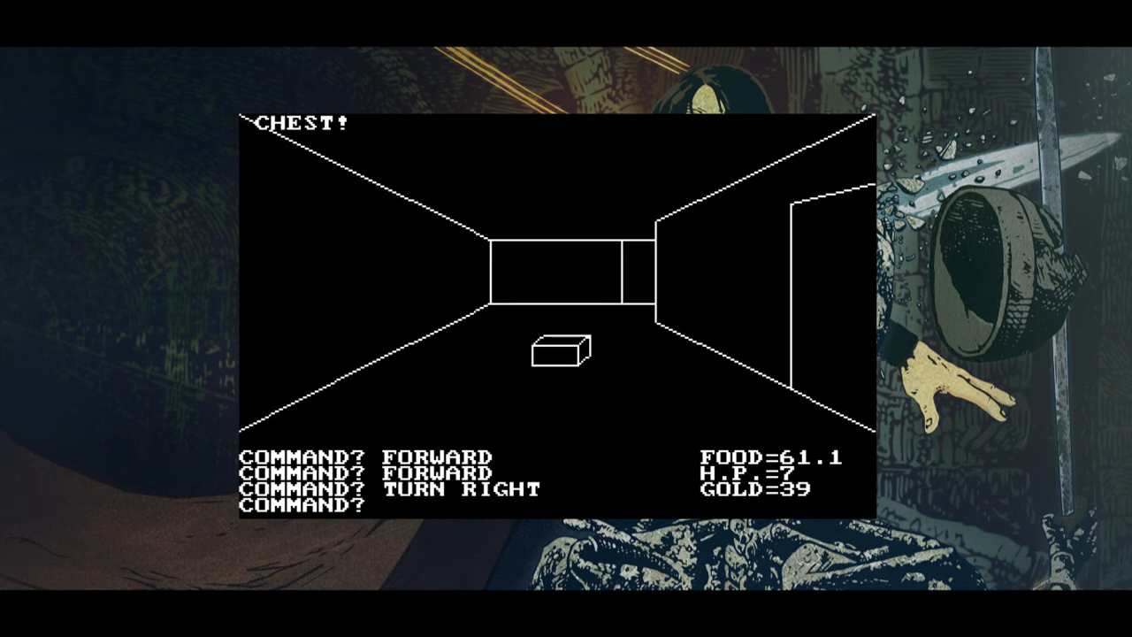
type("FORWARD")
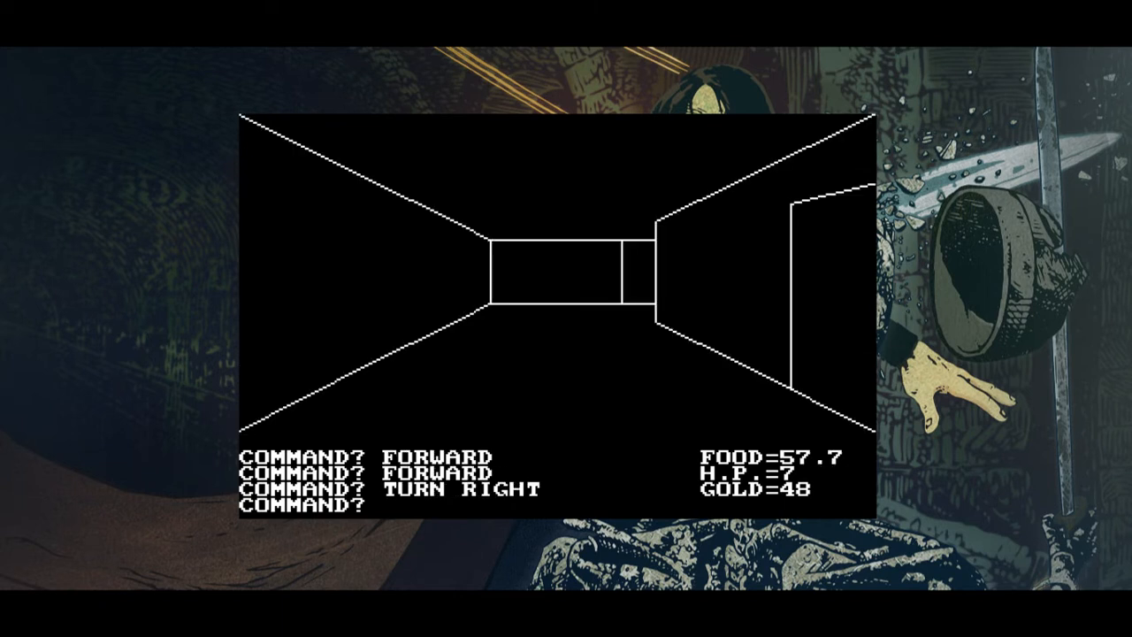
type("TURN RIGHT")
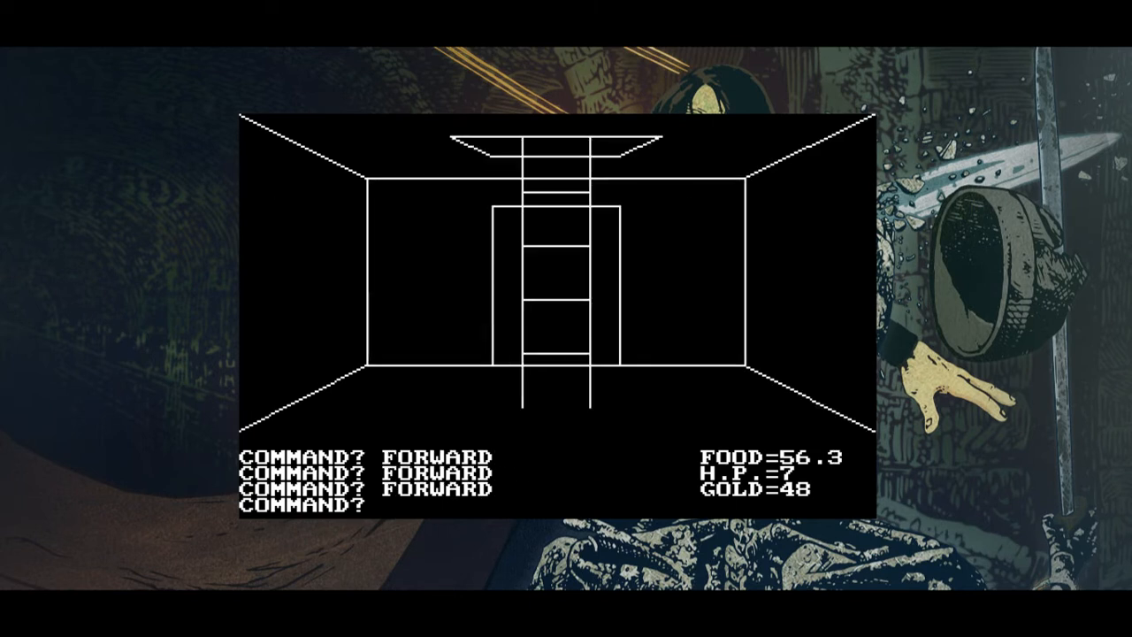
type("TURN AROUND")
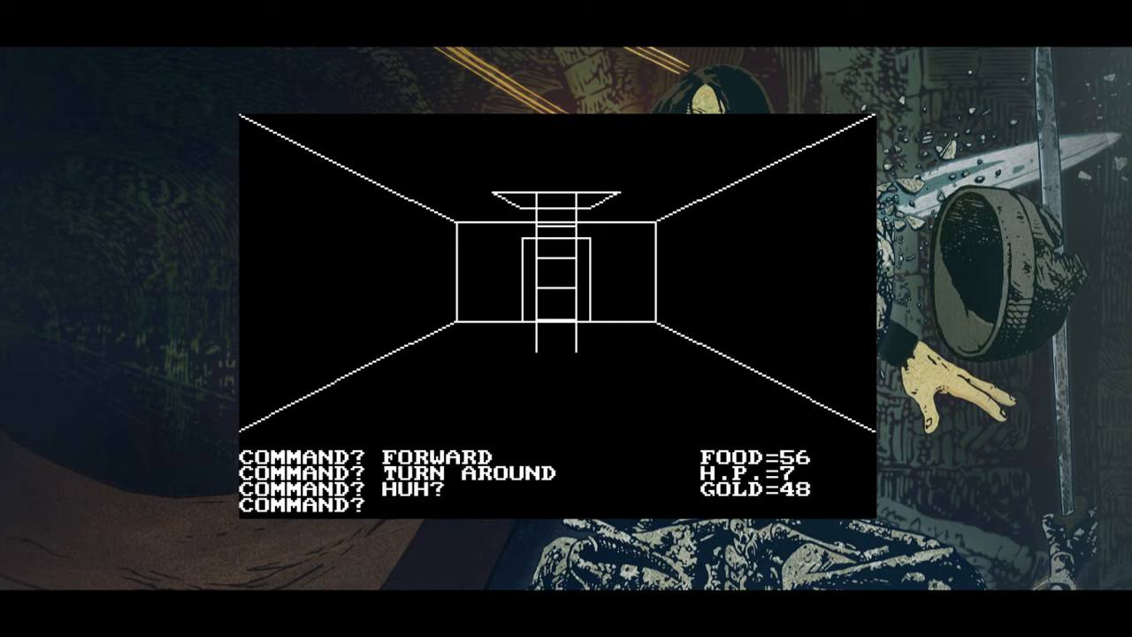
Turn right in the corridor and attack the skeleton that confronts the adventurer
type("TURN RIGHT")
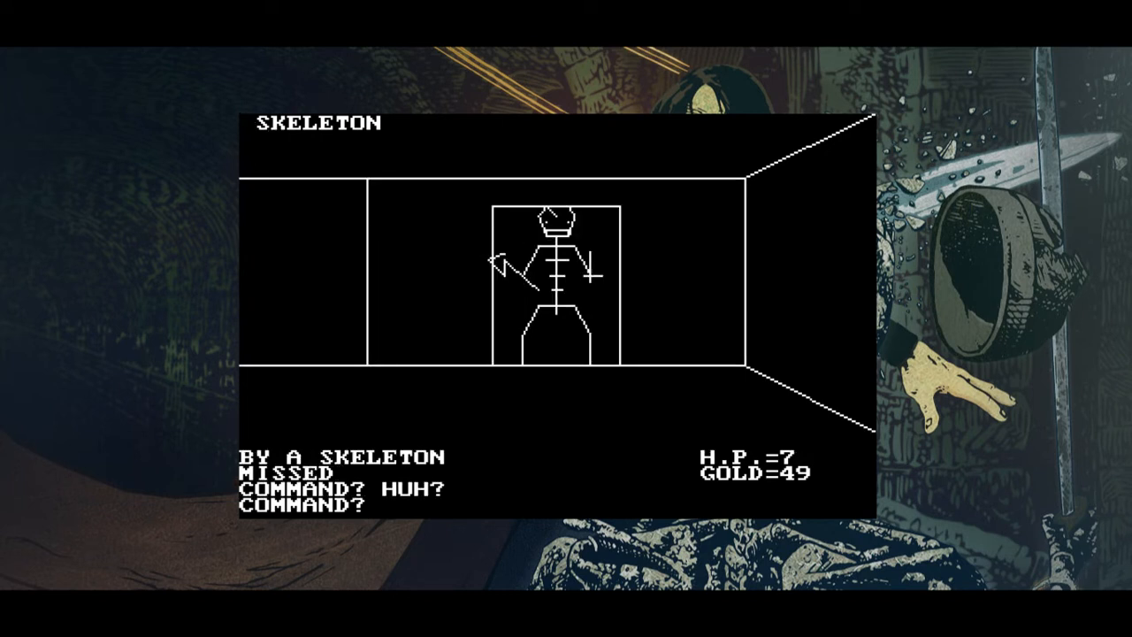
type("ATTACK")
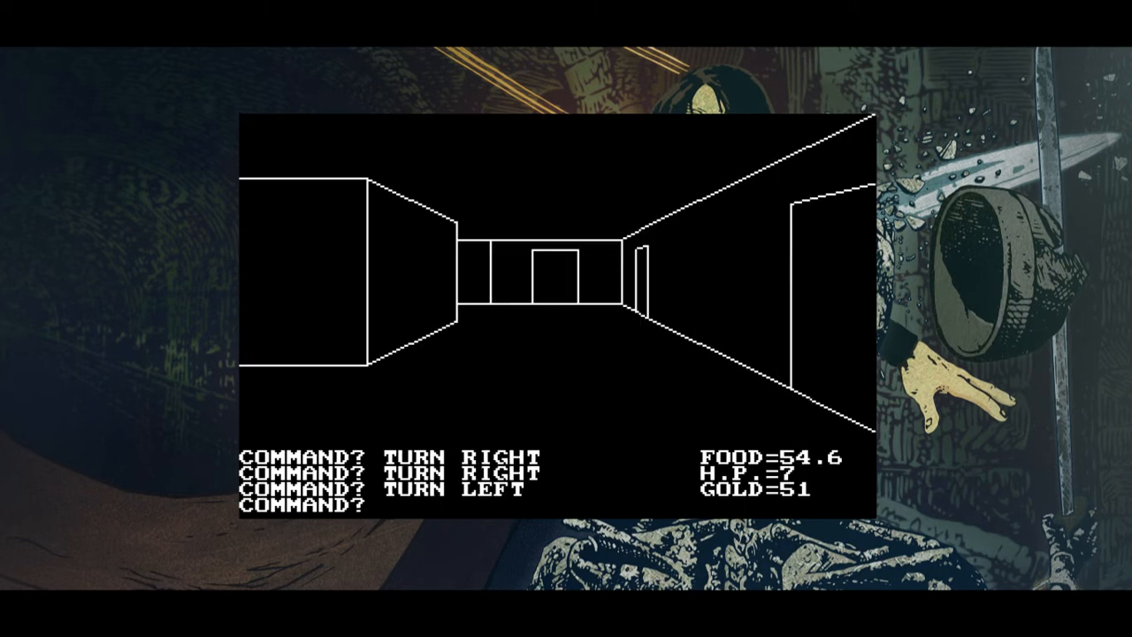
Step forward, leave the dungeon to the overworld, then head west toward the next descent
type("FORWARD")
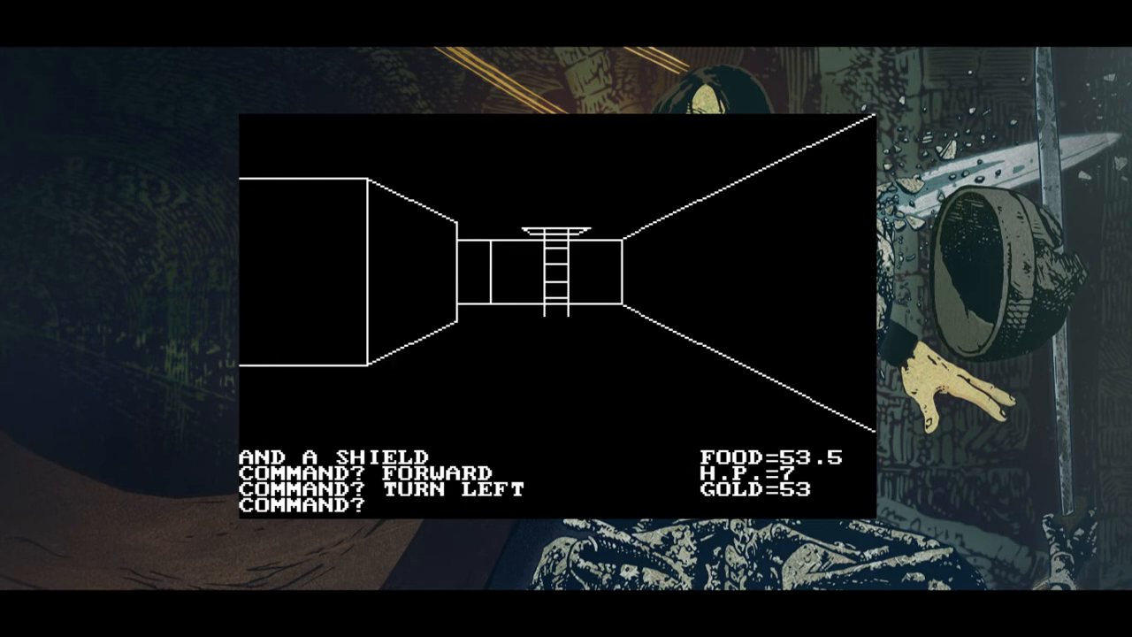
type("LEAVE DUNGEON")
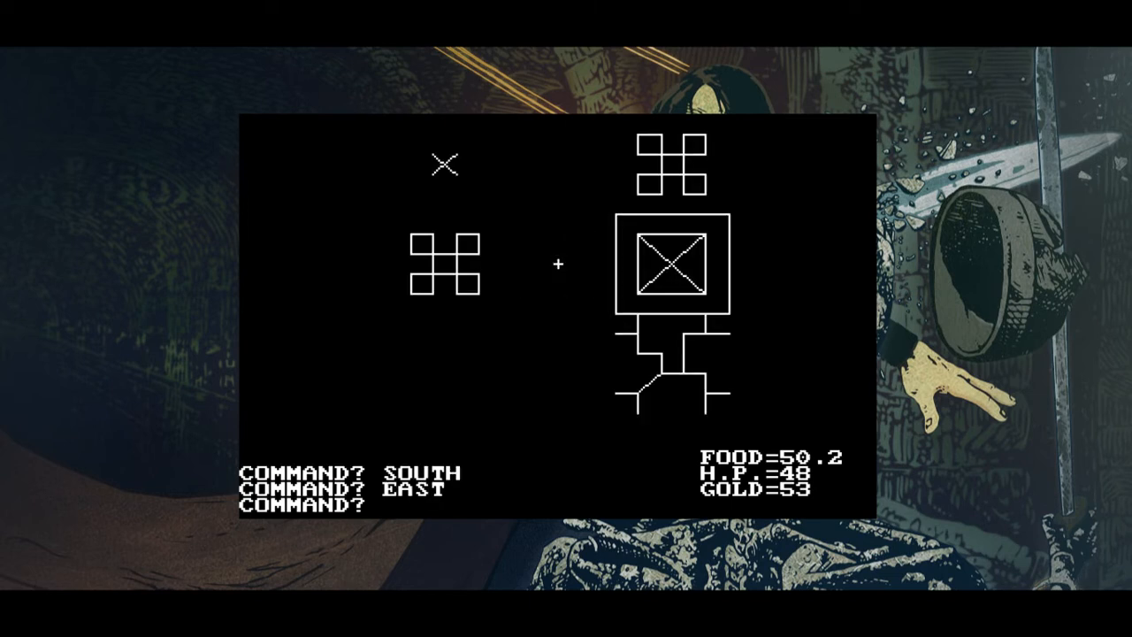
type("WEST")
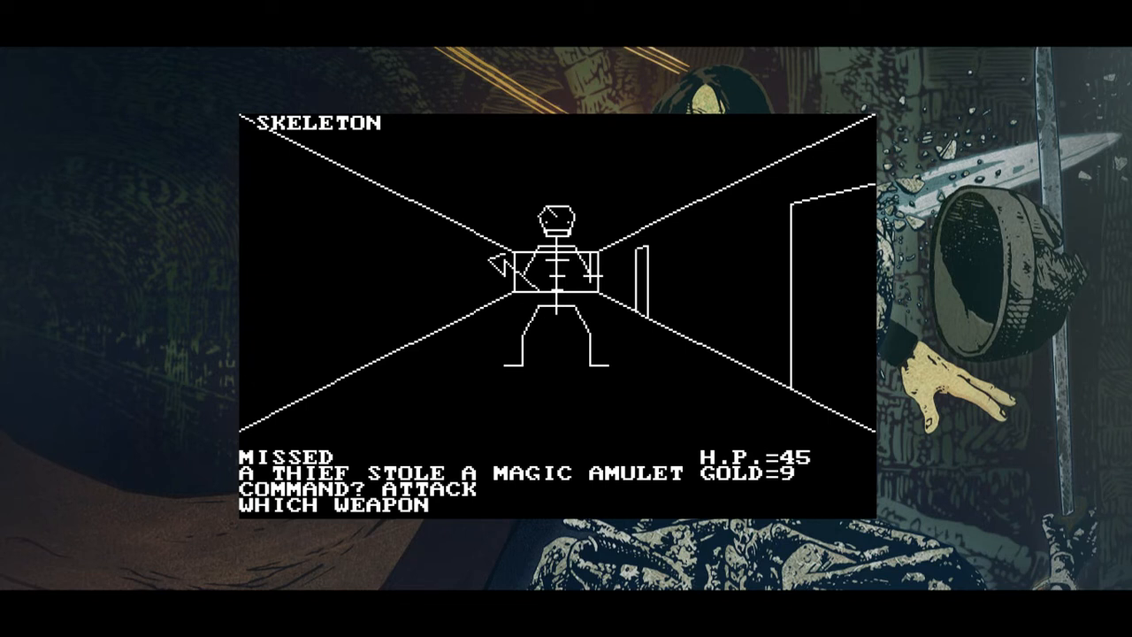
Choose the rapier as the weapon to strike the skeleton
type("RAPIER")
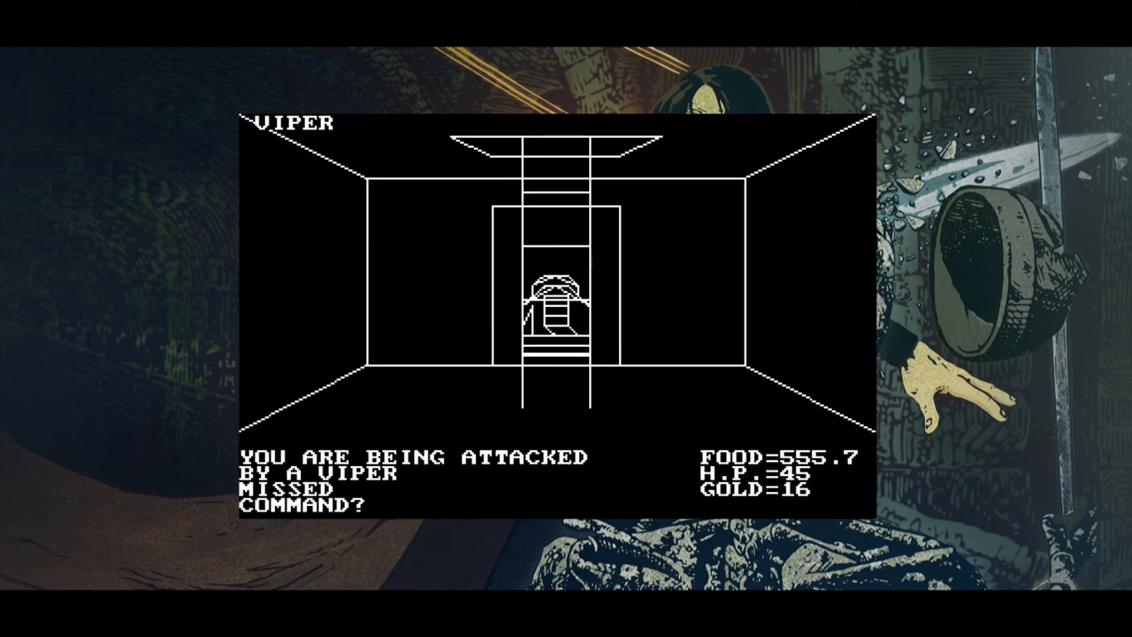
Attack the thief and giant rat repeatedly, swinging the axe at the rat
type("ATTACK")
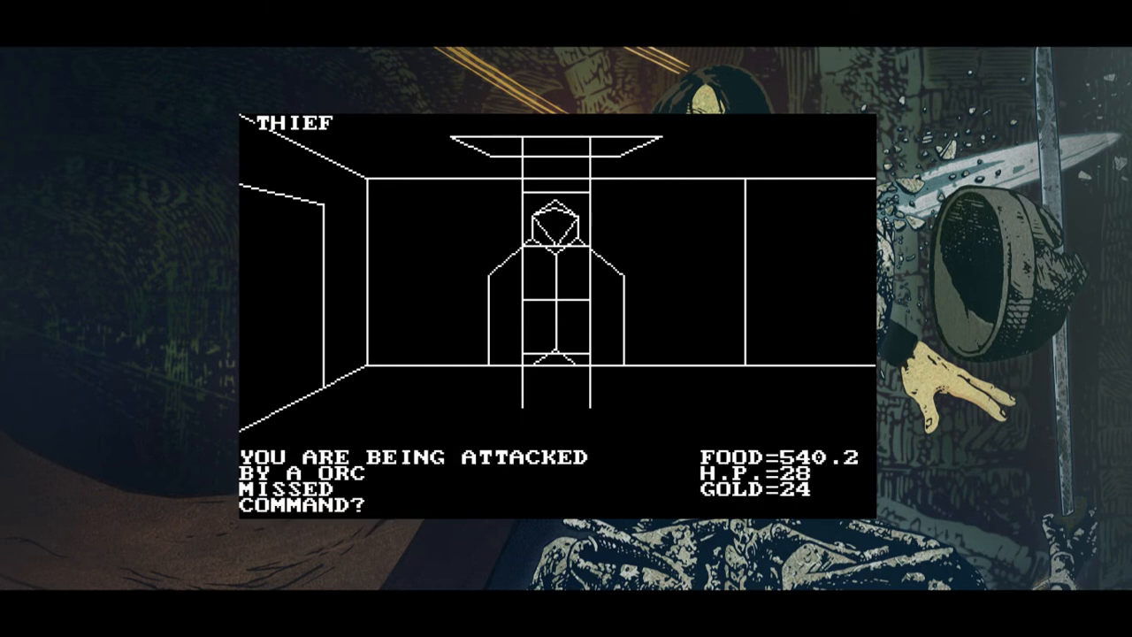
type("ATTACK")
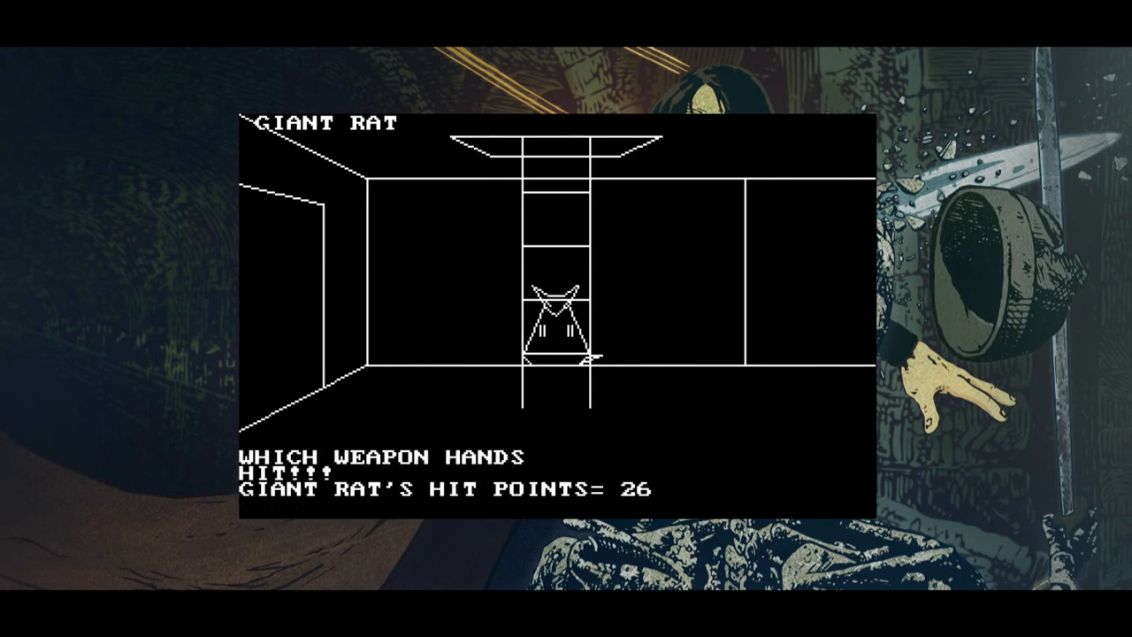
type("AXE")
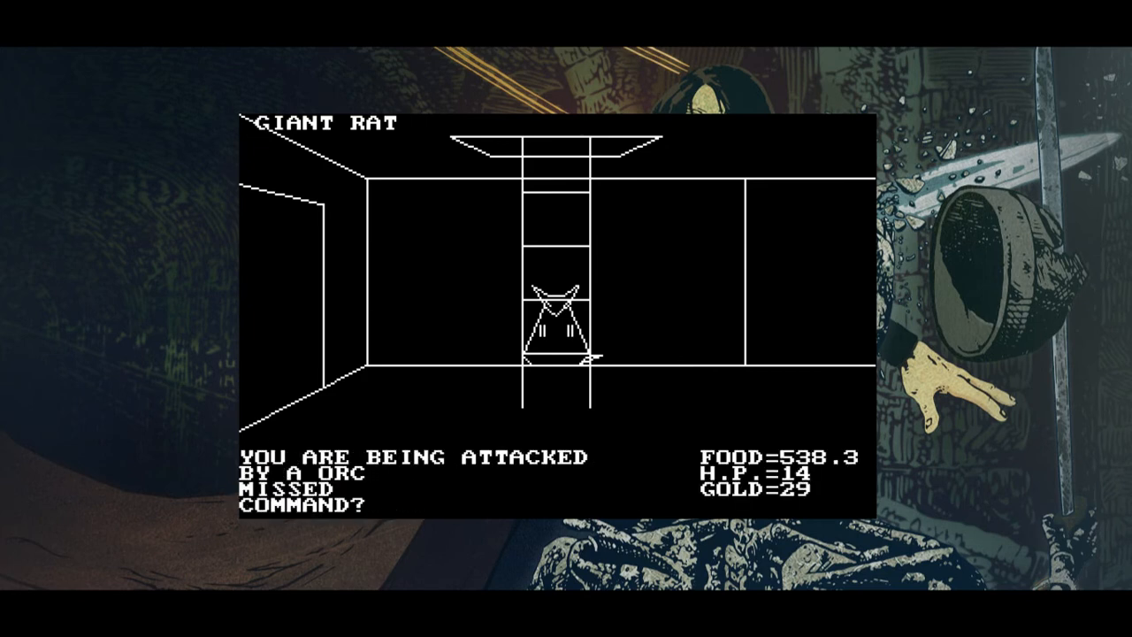
type("ATTACK")
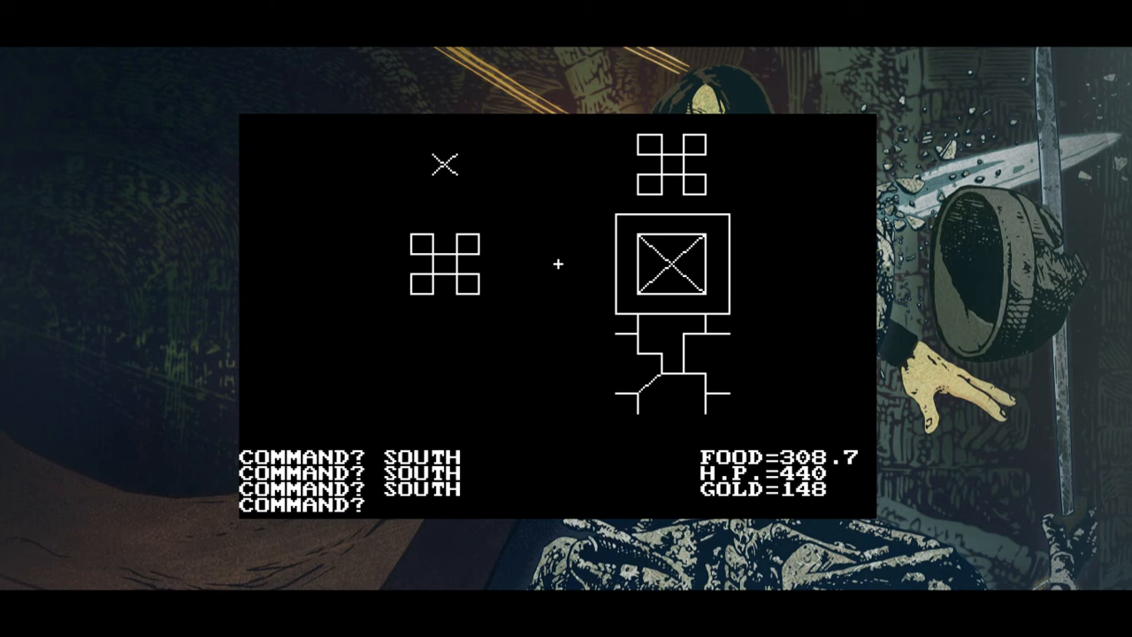
Walk east into Lord British's castle to hear his command to complete the quest
type("EAST")
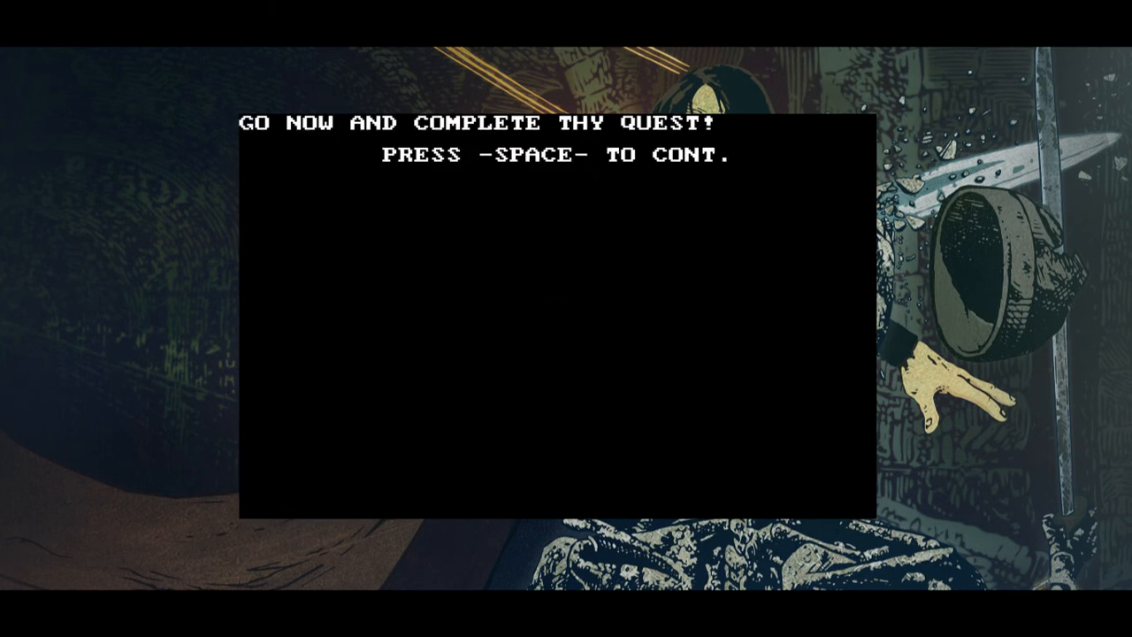
Dismiss Lord British's message and continue several steps west across the overworld
key("space")
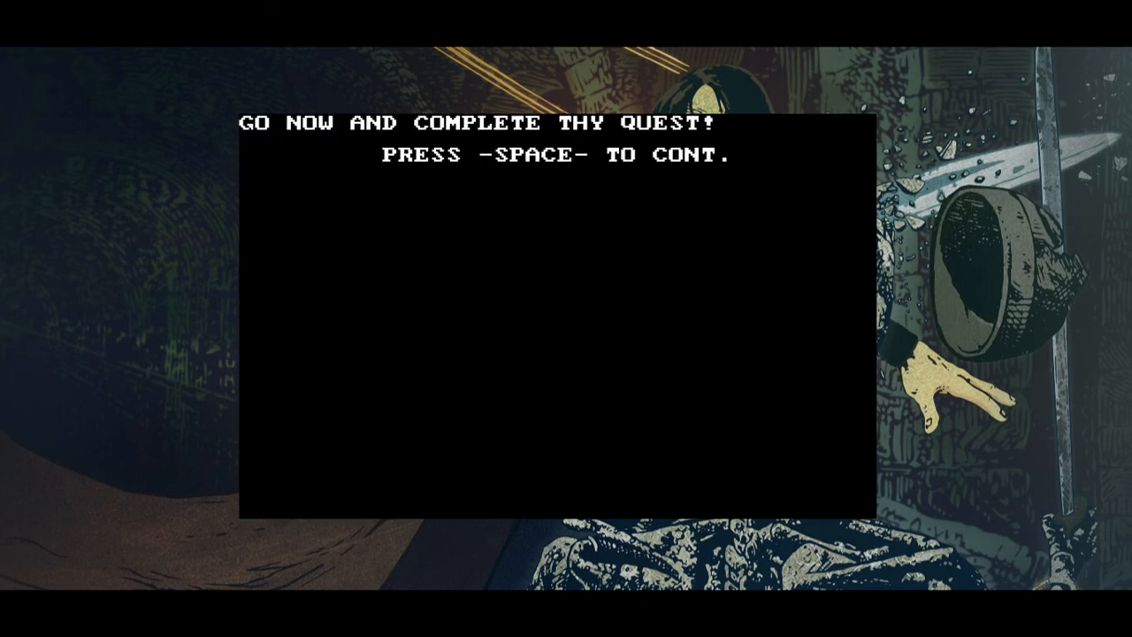
key("space")
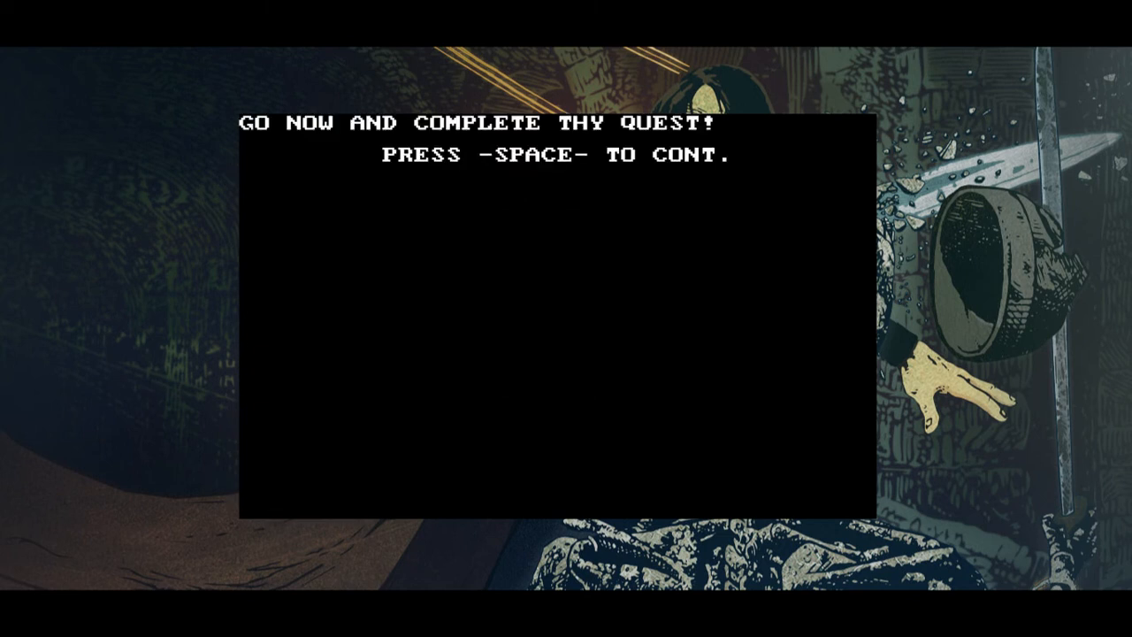
key("space")
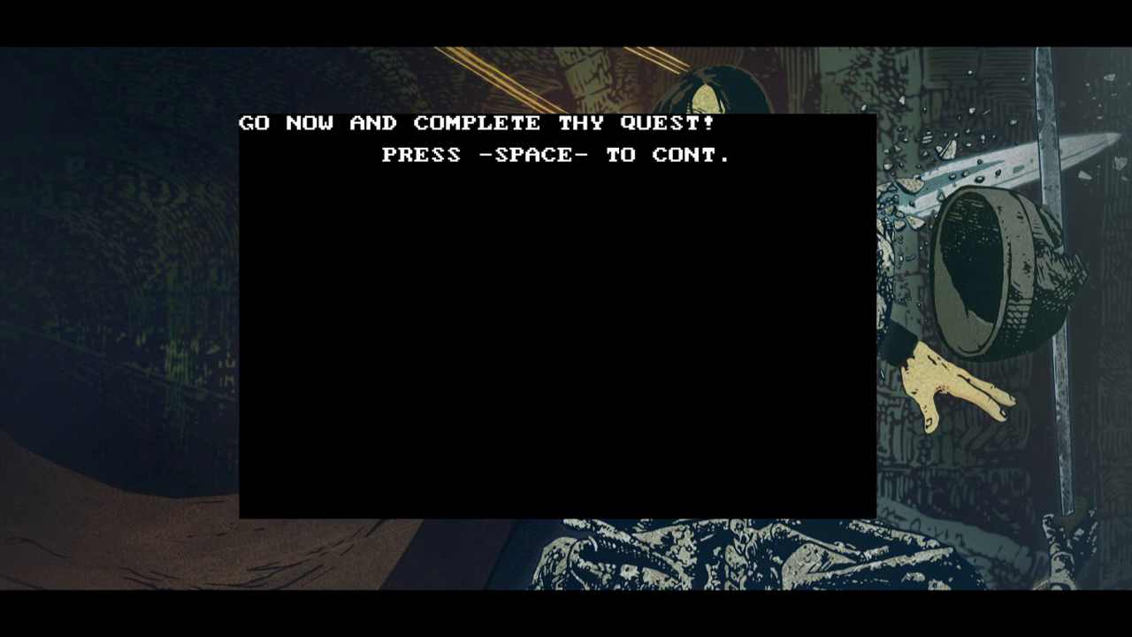
key("space")
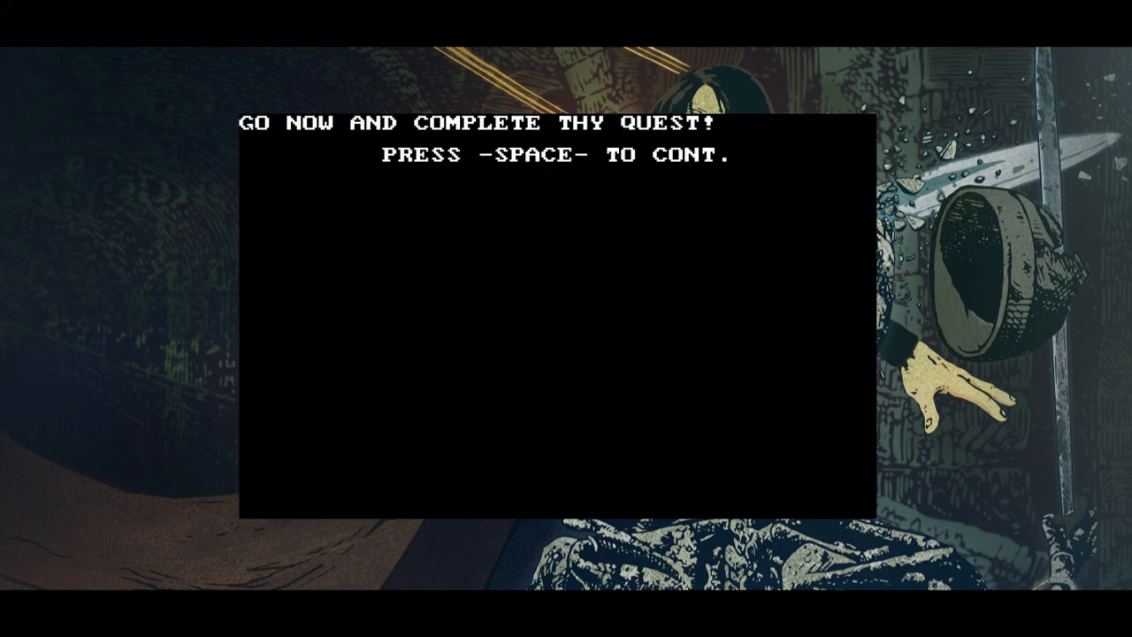
key("space")
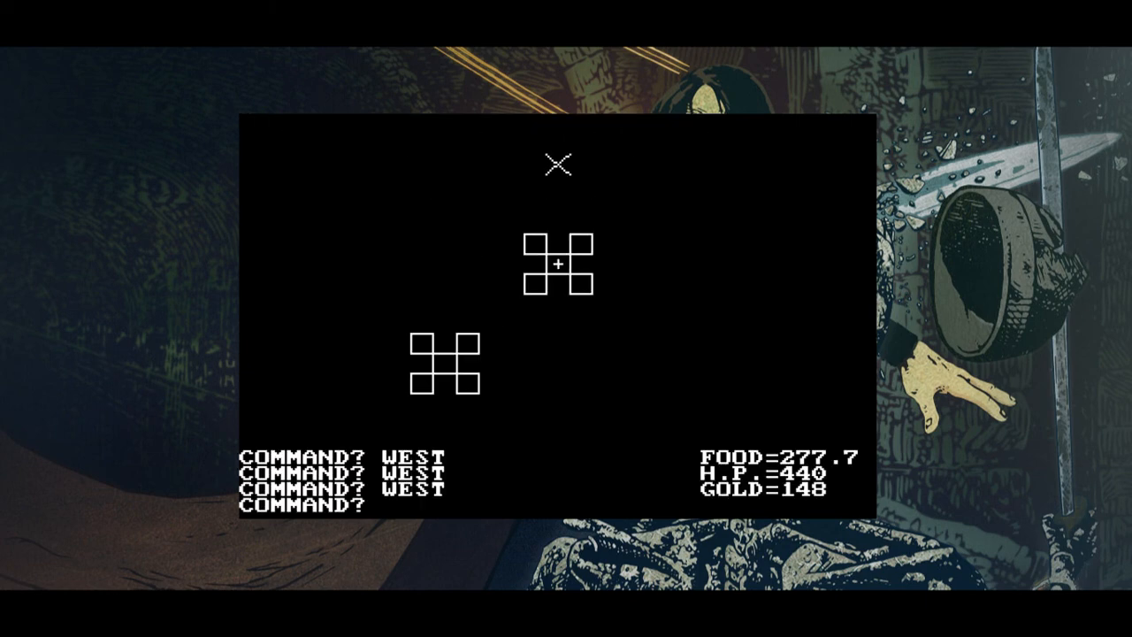